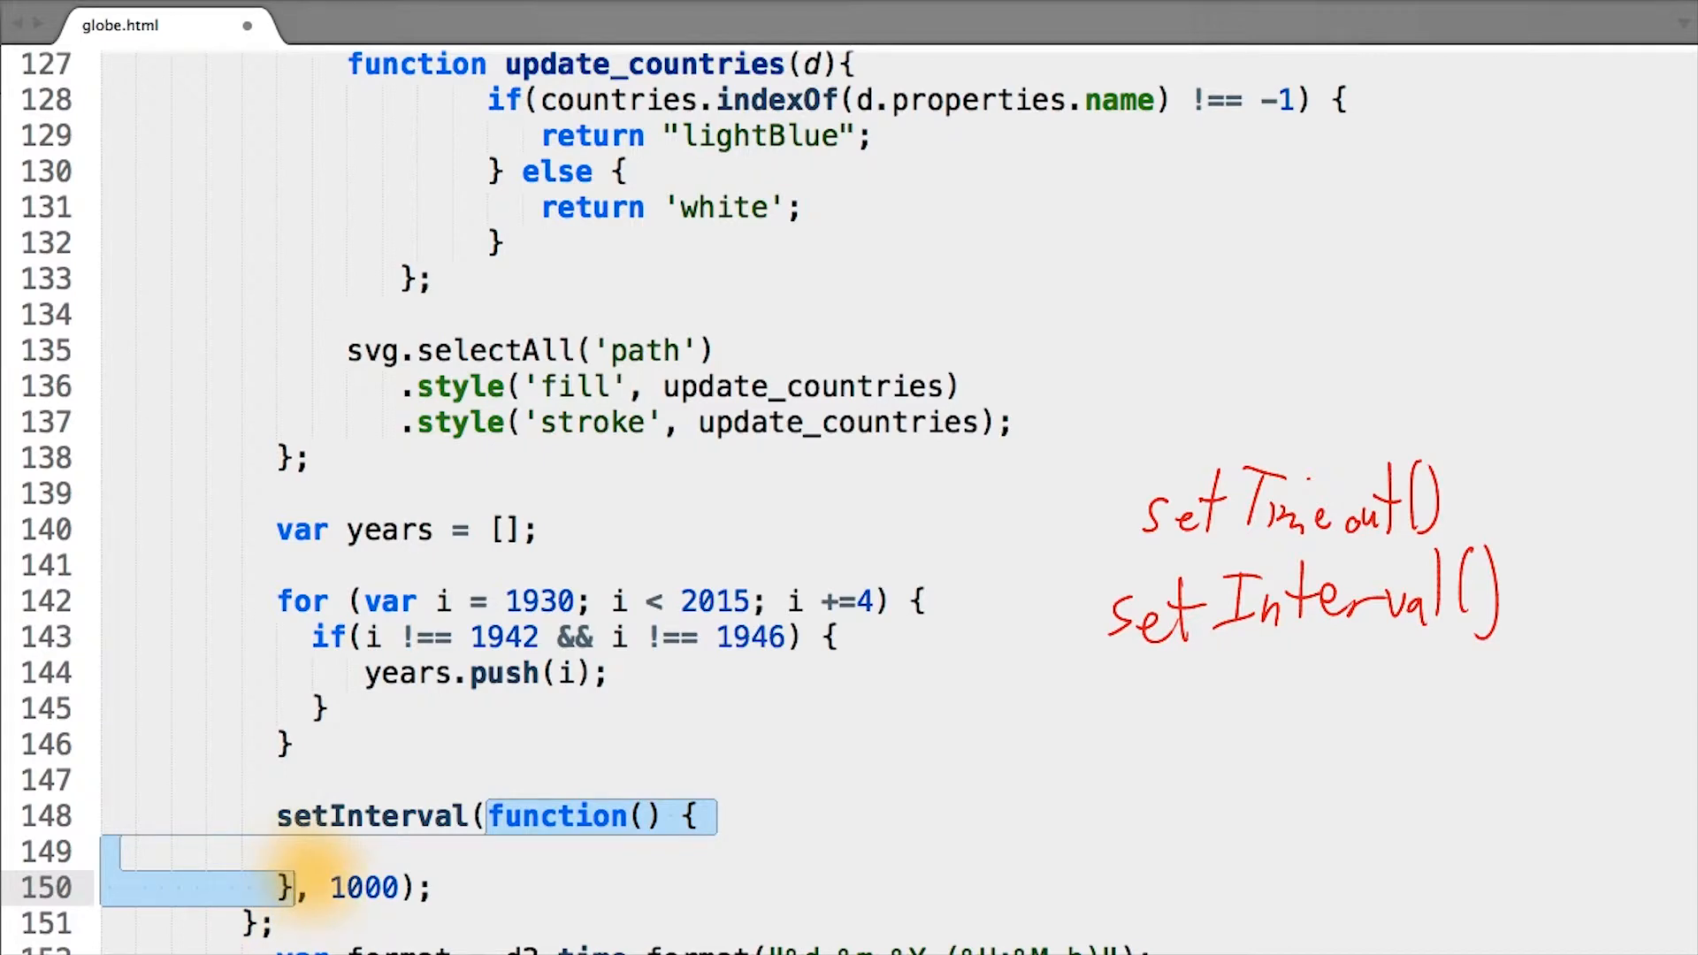
Highlight the 1000 ms delay argument of the year_interval setInterval call.
double_click(366, 888)
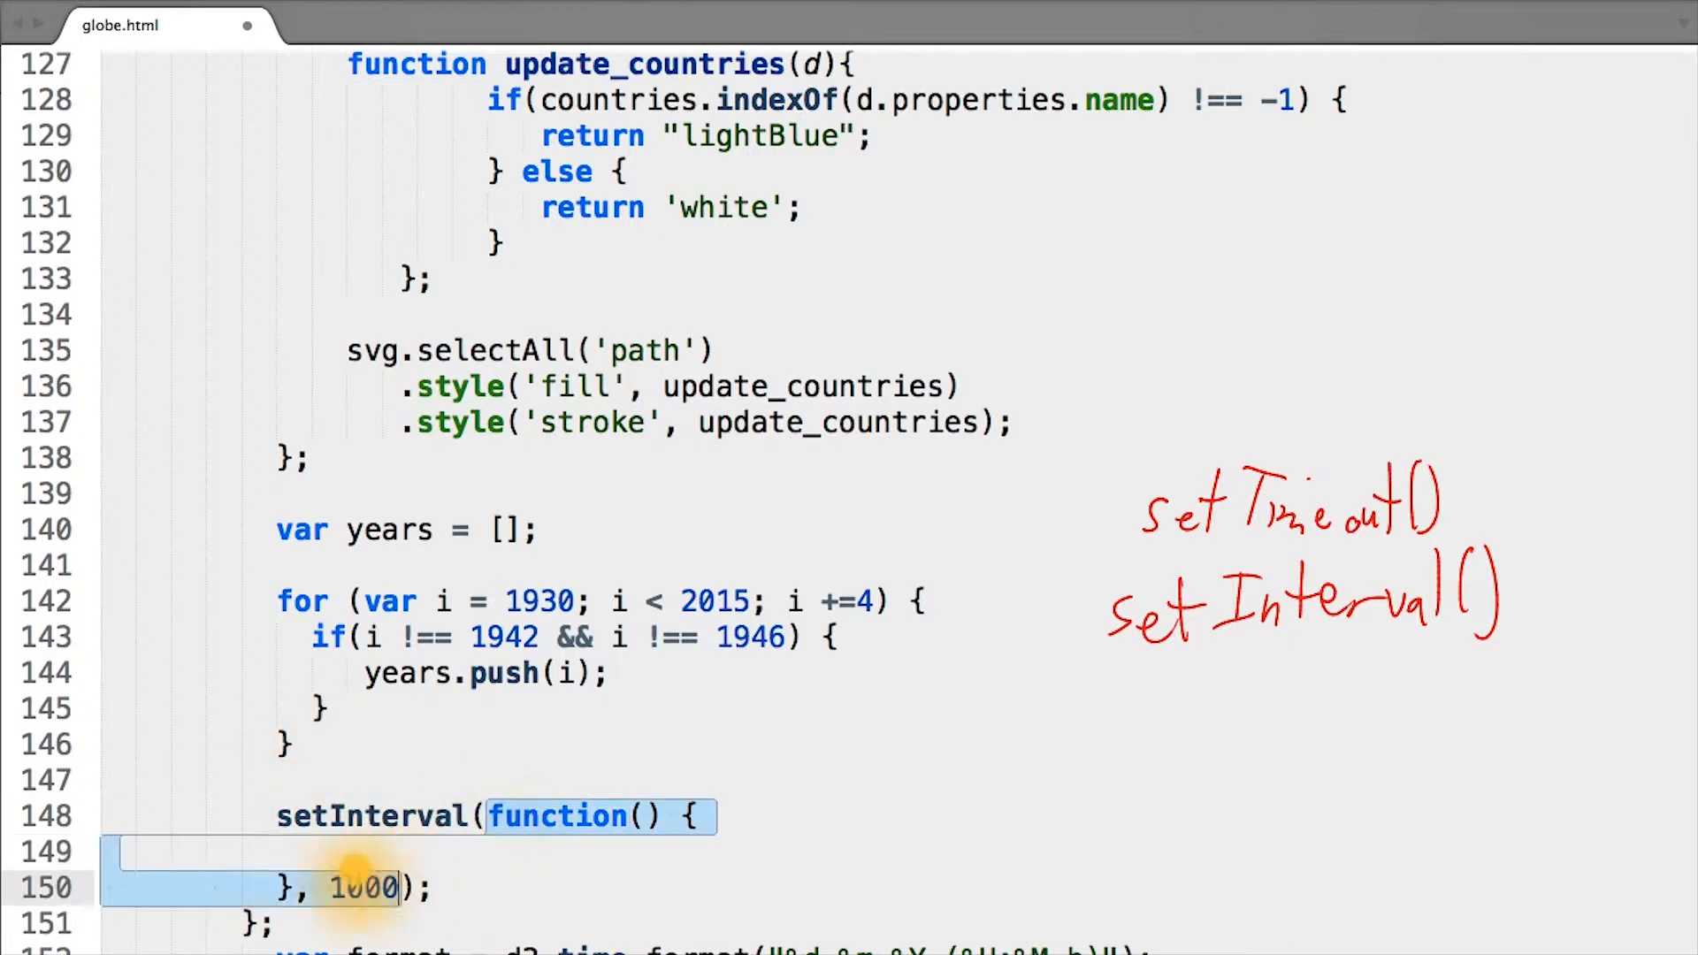
double_click(364, 888)
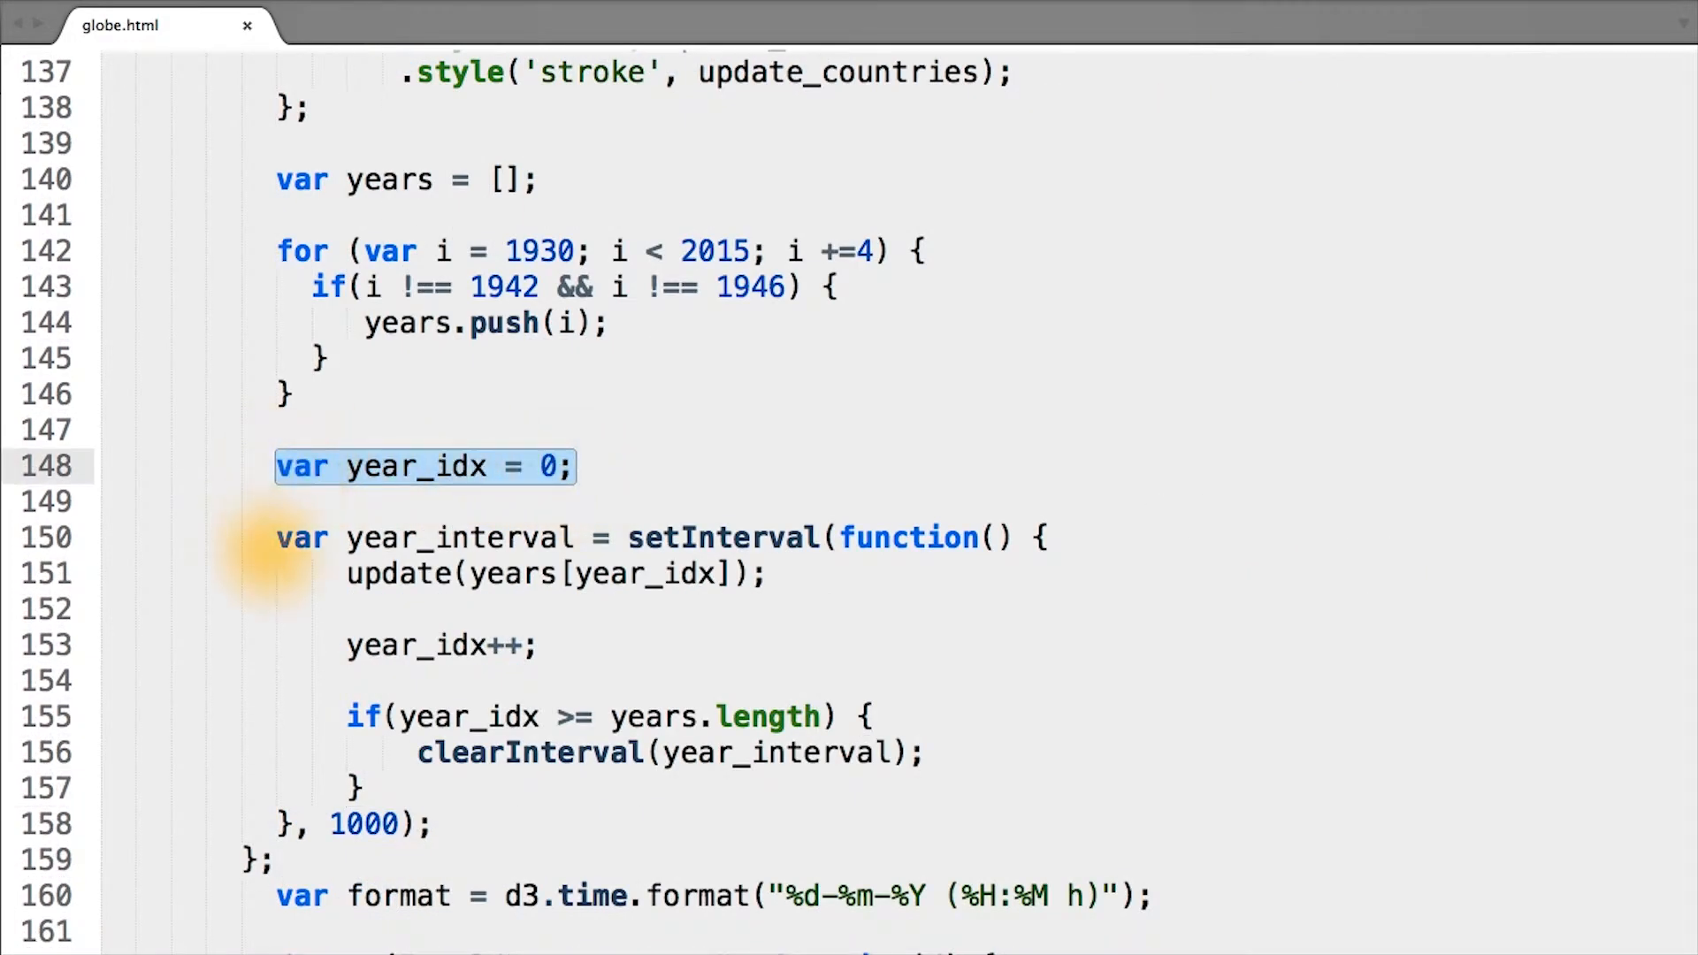
mouse_move(642, 598)
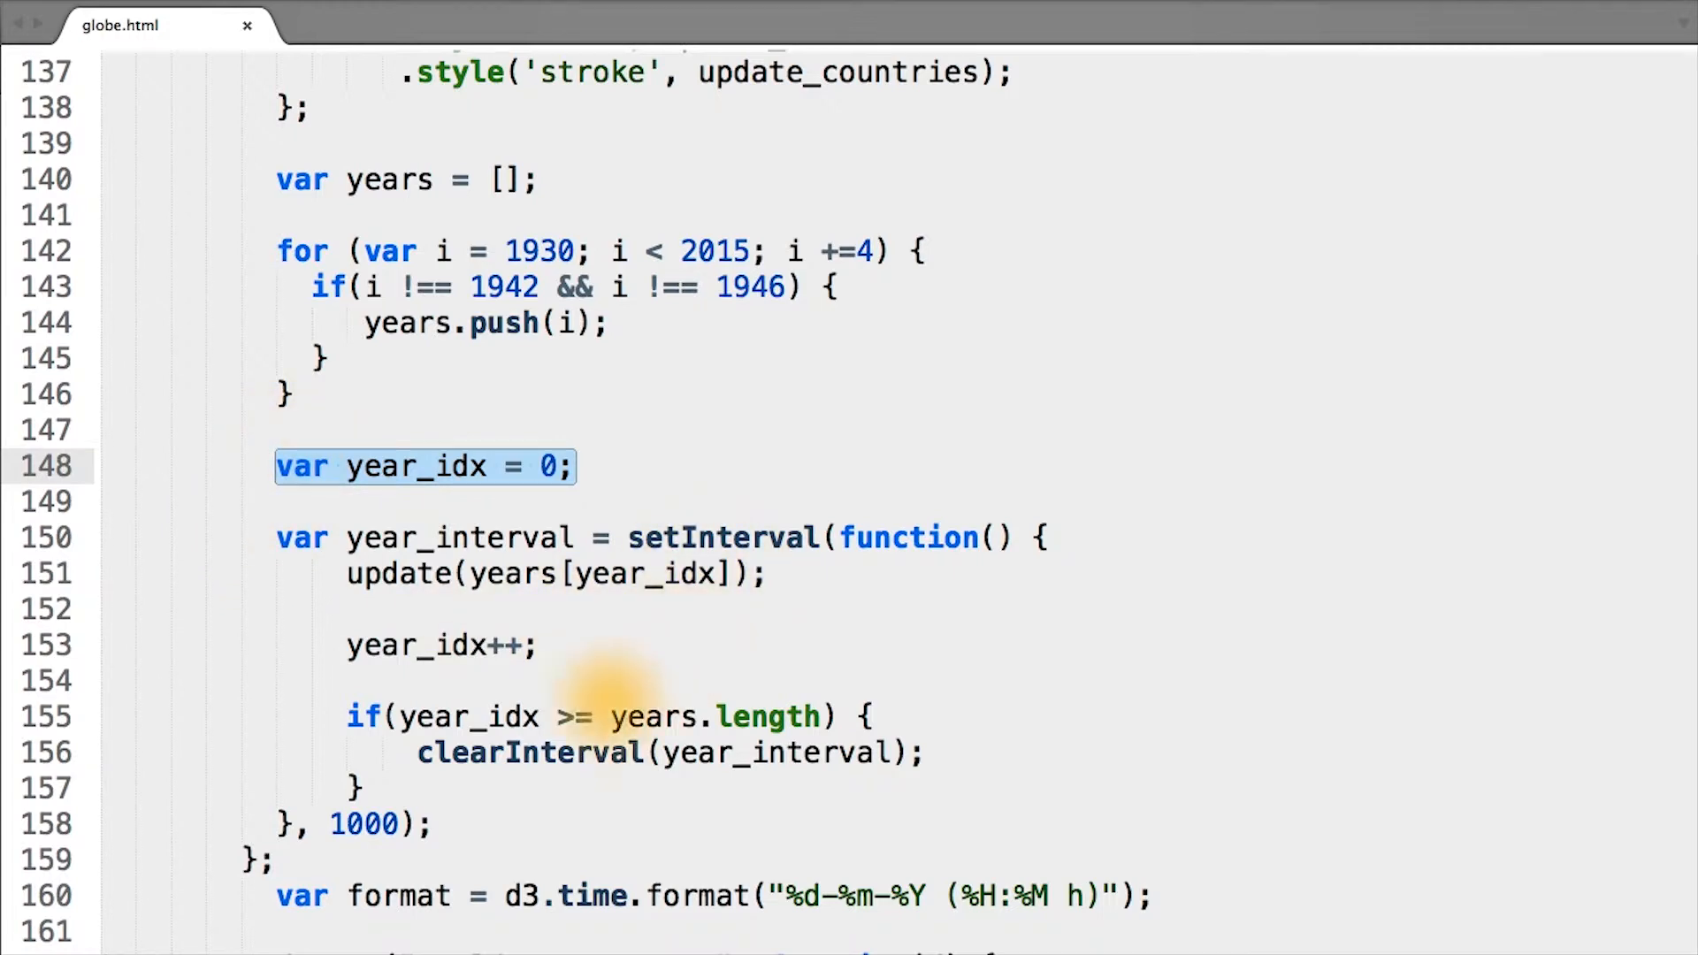
double_click(373, 824)
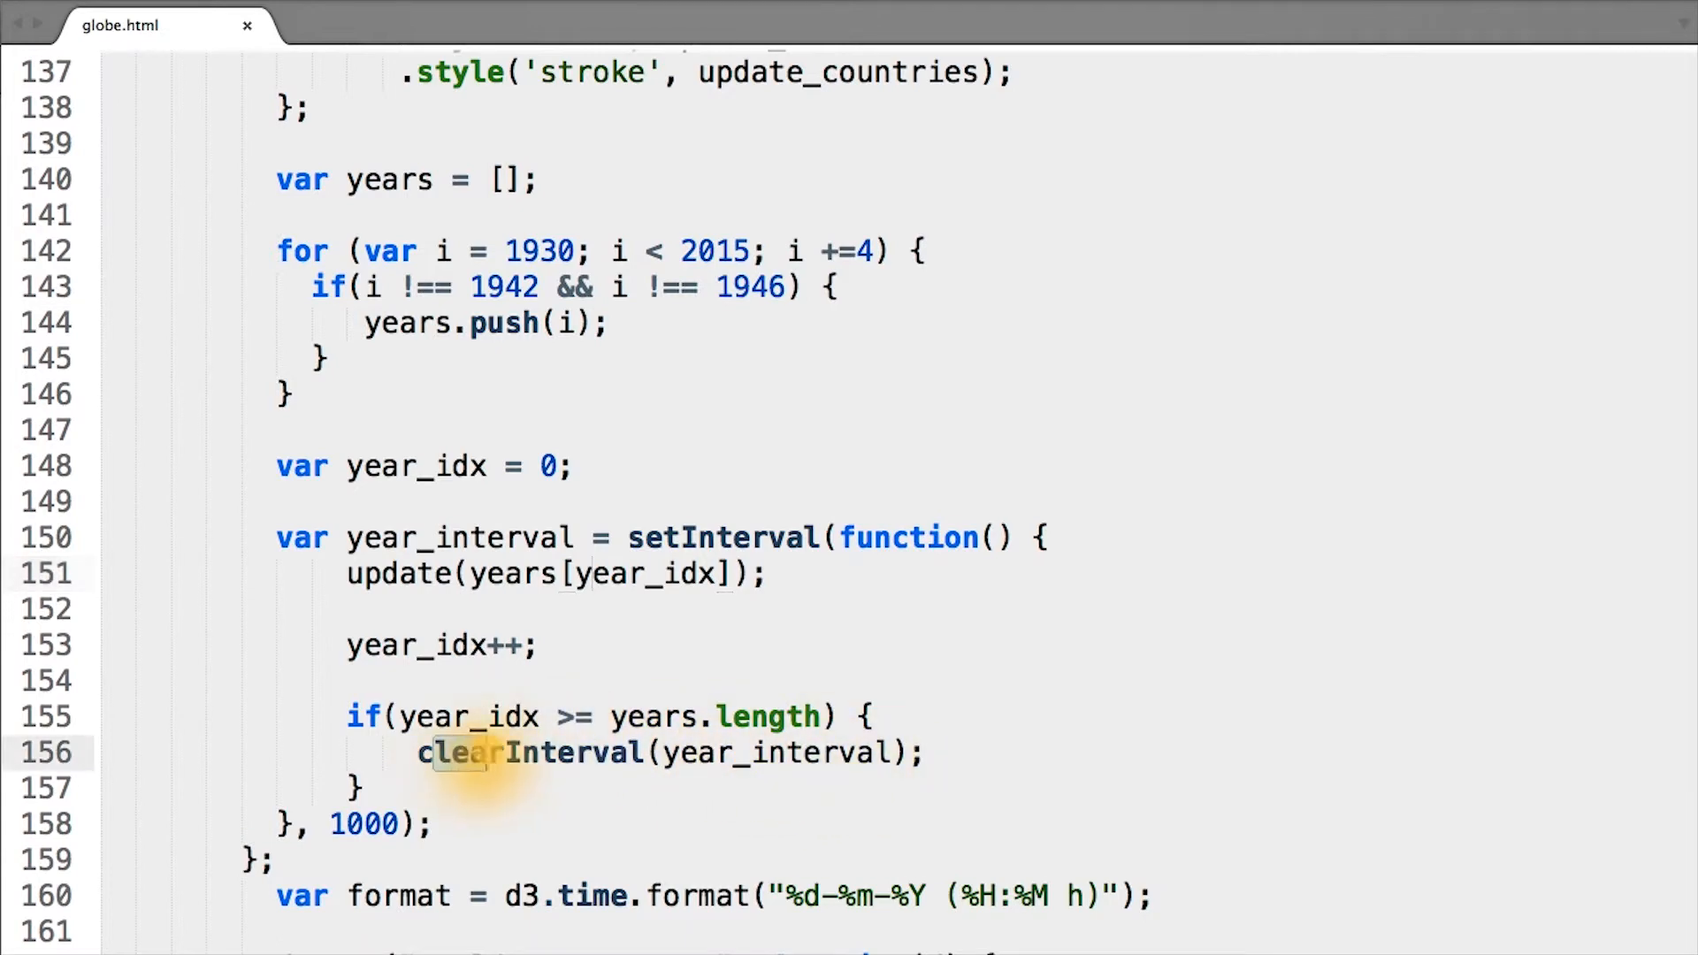
double_click(529, 752)
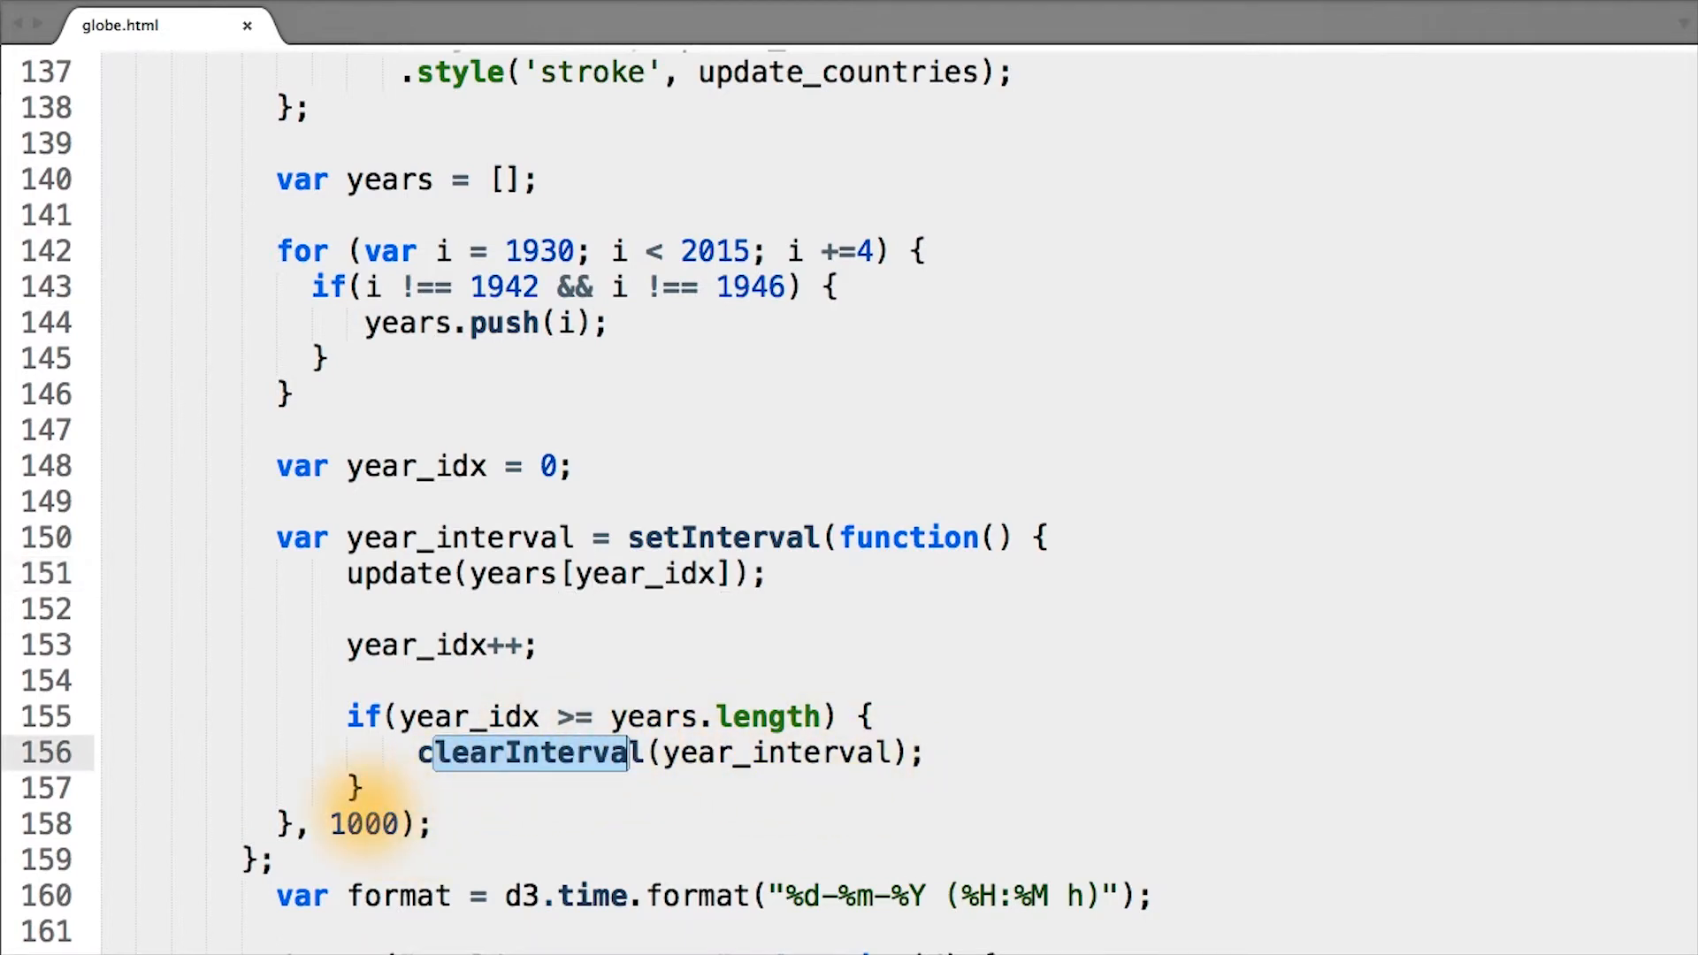